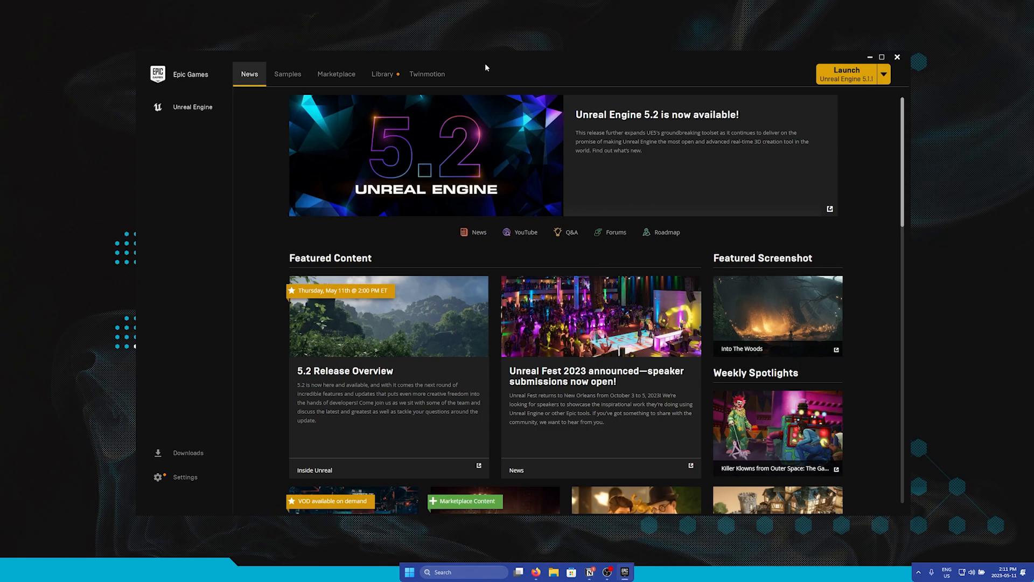
pyautogui.moveTo(168, 121)
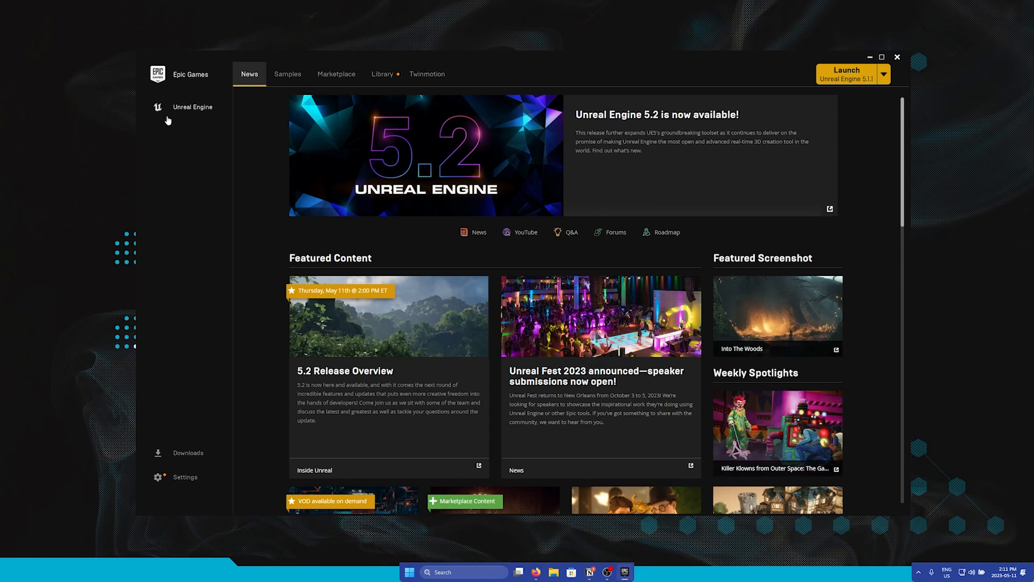
pyautogui.moveTo(200, 195)
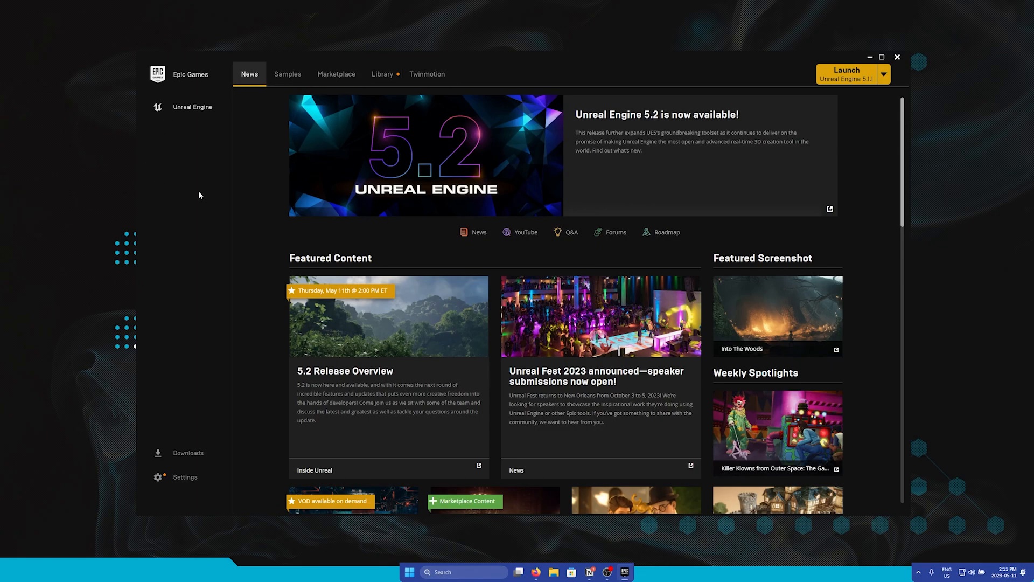
# - In the Library, add a 5.2.0 engine slot, then discard it
pyautogui.click(382, 74)
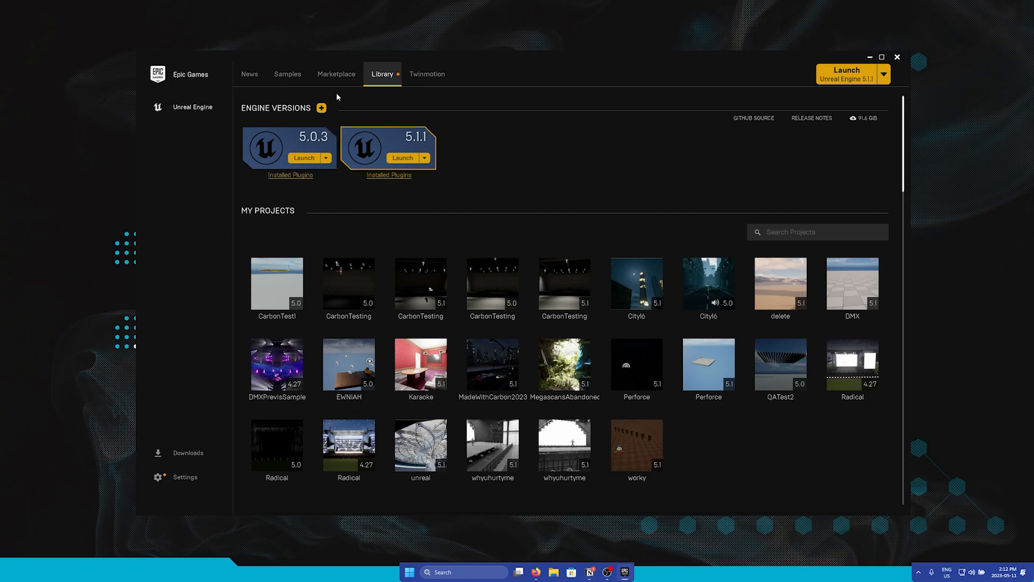
pyautogui.moveTo(321, 108)
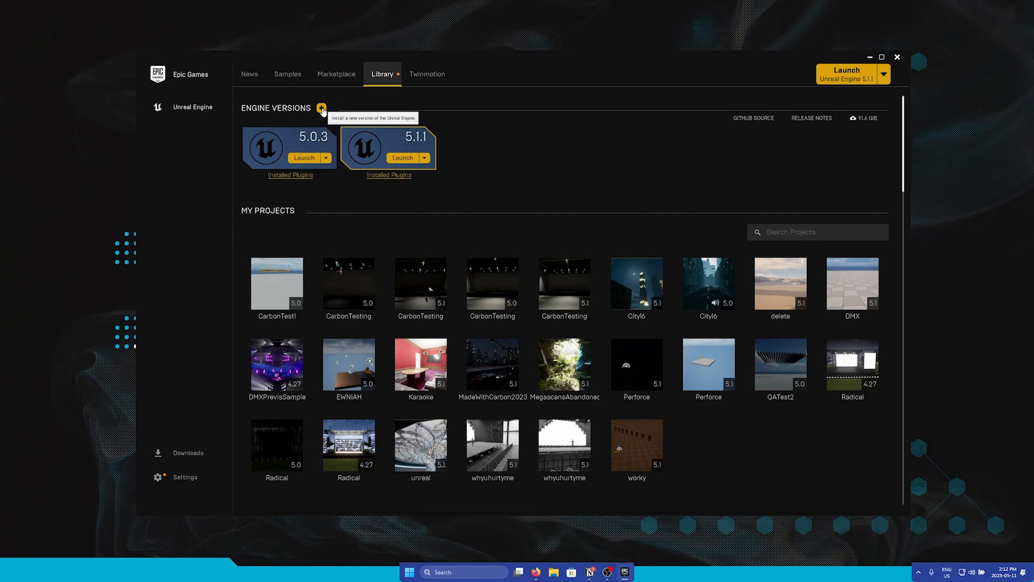
pyautogui.click(323, 108)
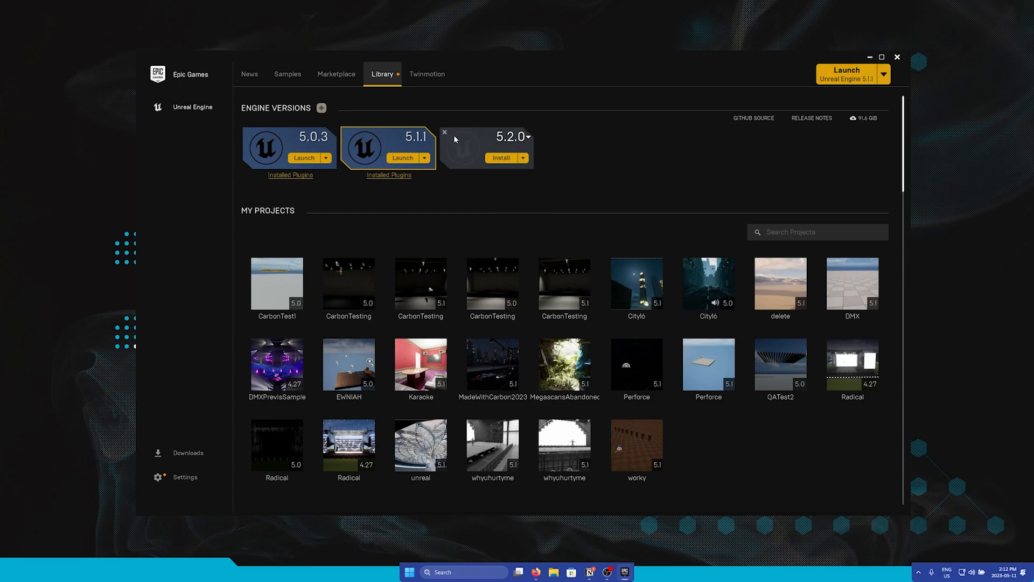
pyautogui.click(445, 132)
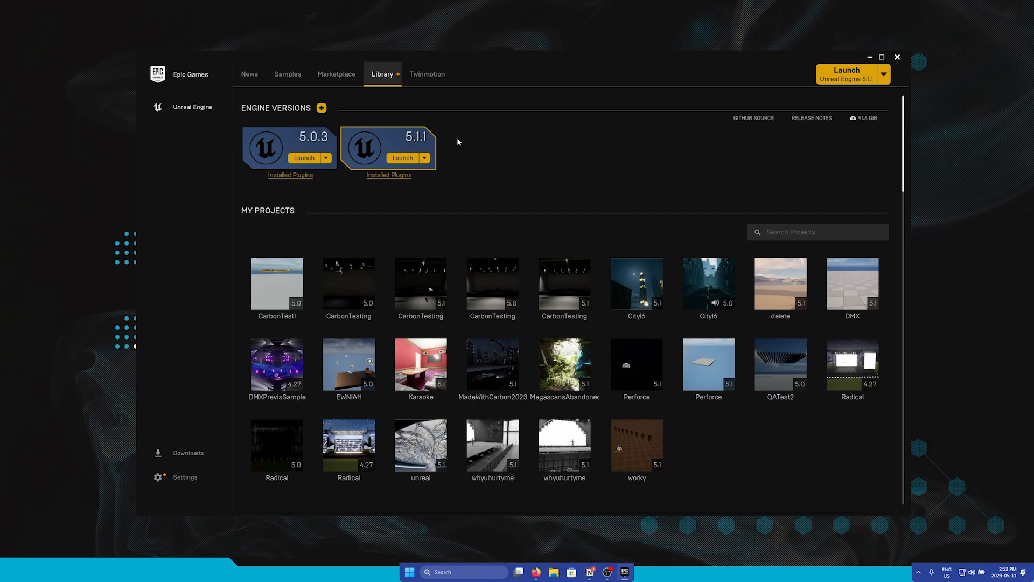
pyautogui.moveTo(176, 183)
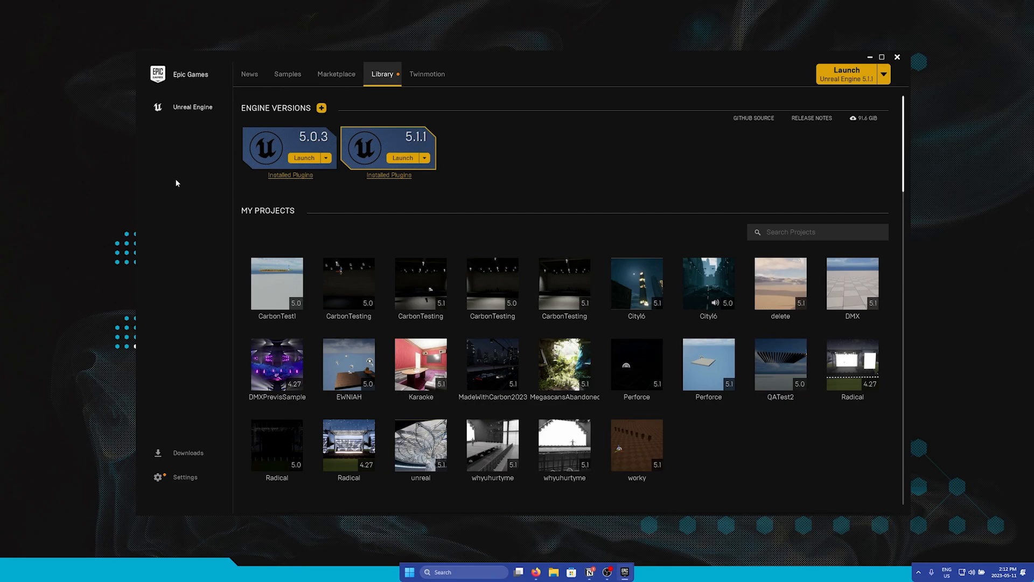
pyautogui.moveTo(443, 167)
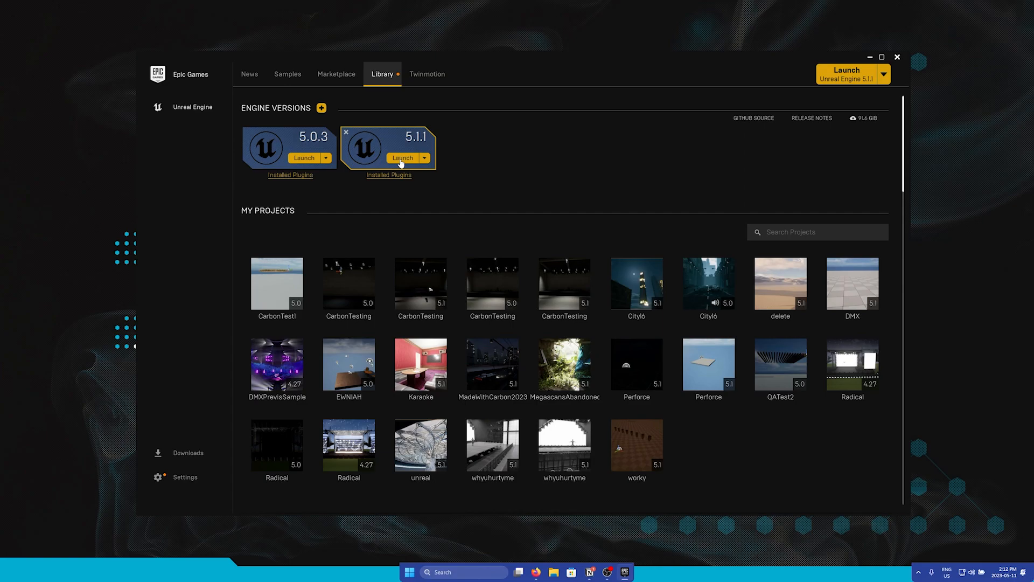
# - Launch Unreal Engine 5.1.1 to bring up the Project Browser
pyautogui.click(403, 158)
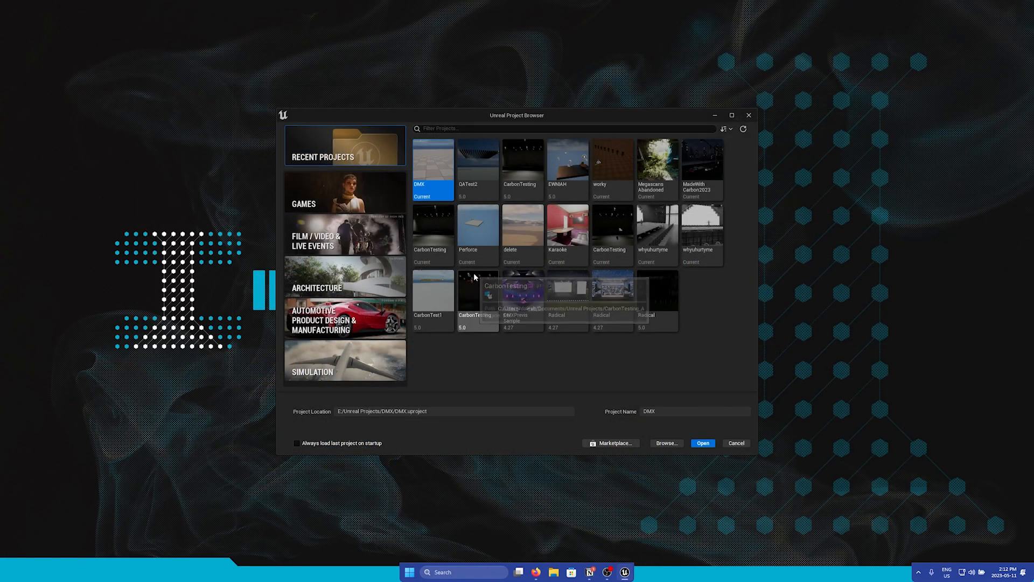
pyautogui.moveTo(852, 214)
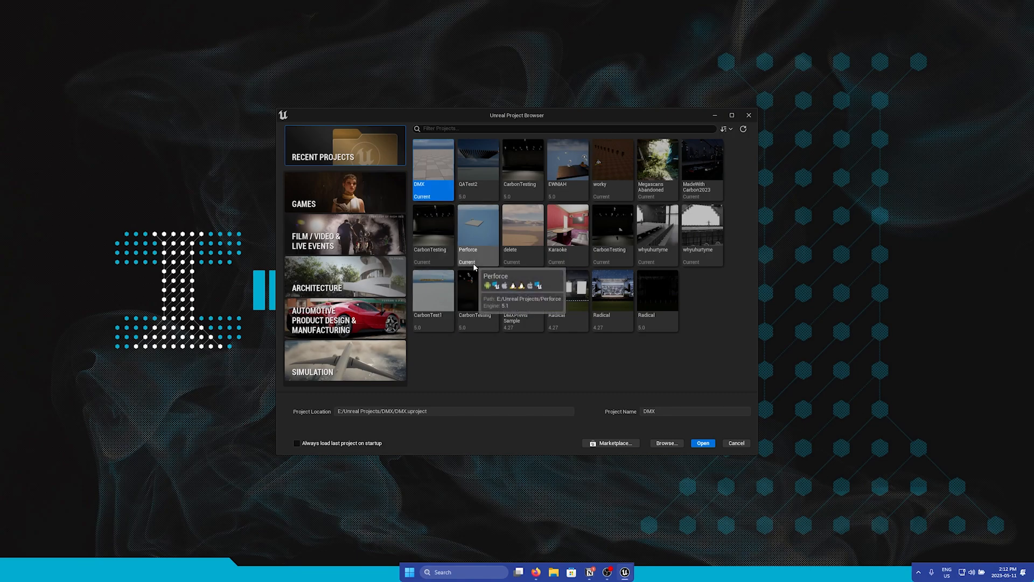
pyautogui.moveTo(374, 137)
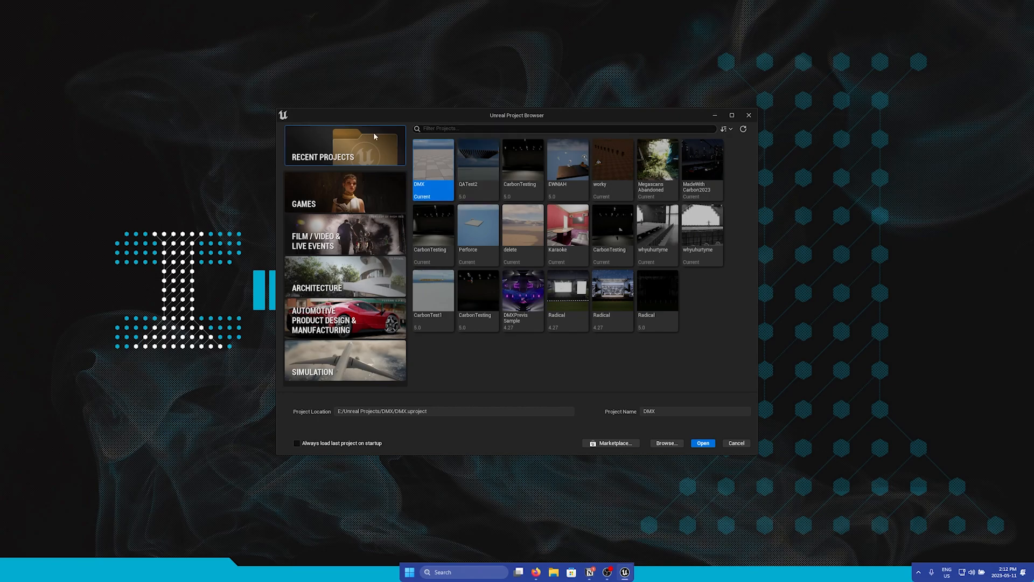
pyautogui.moveTo(356, 222)
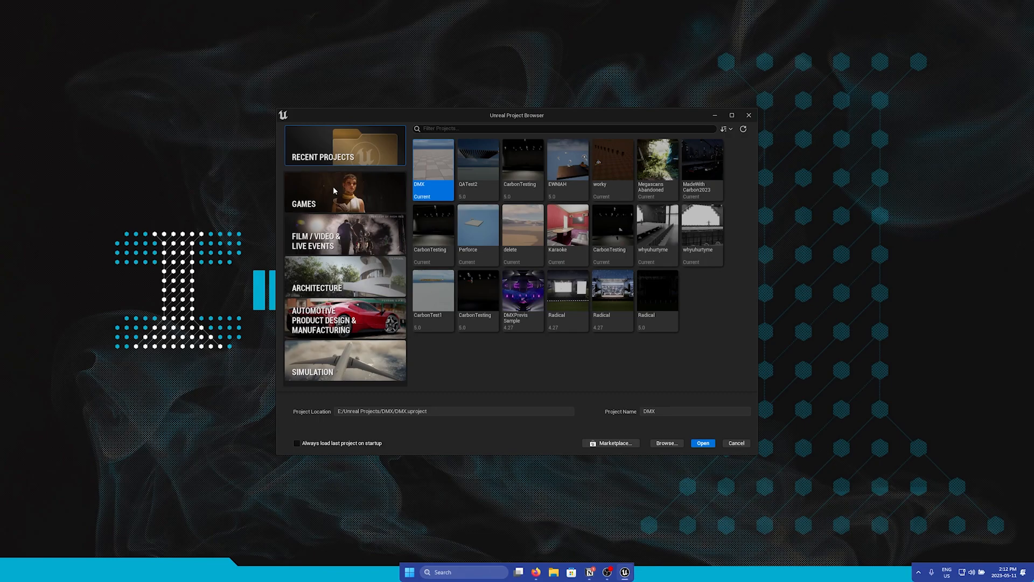
# - Choose the Games category with the Blank template and enable Raytracing
pyautogui.click(345, 193)
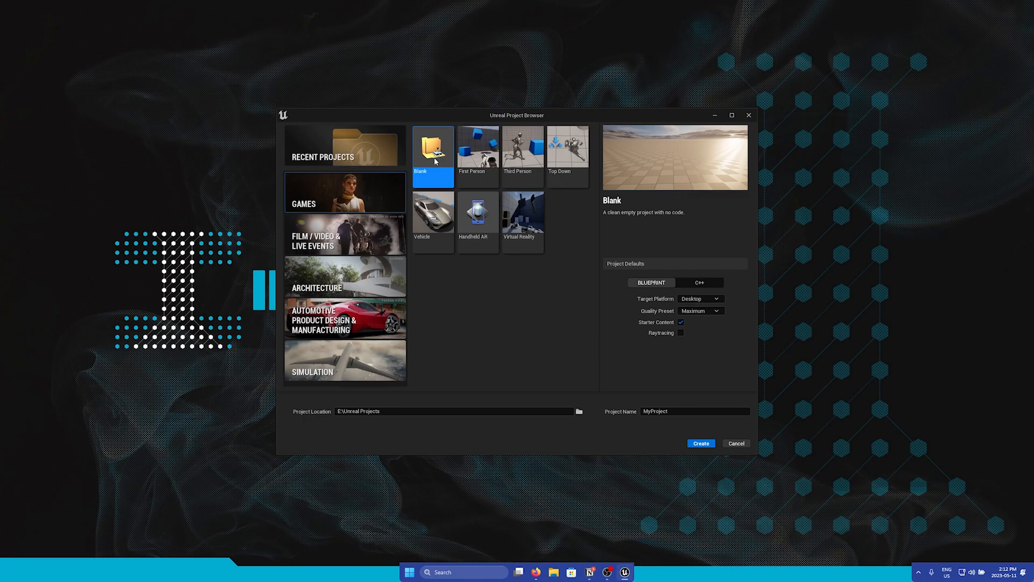
pyautogui.moveTo(672, 239)
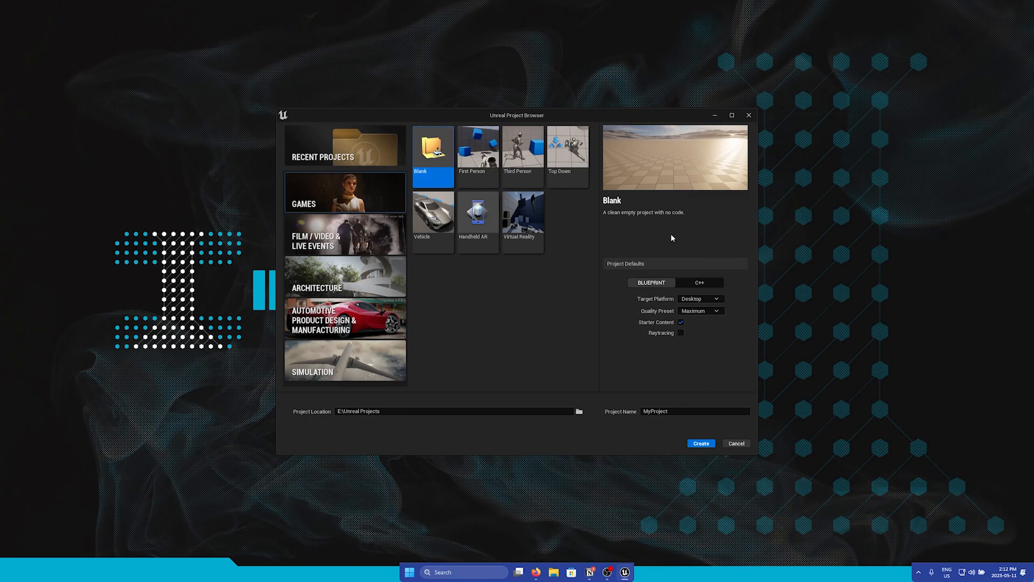
pyautogui.moveTo(682, 341)
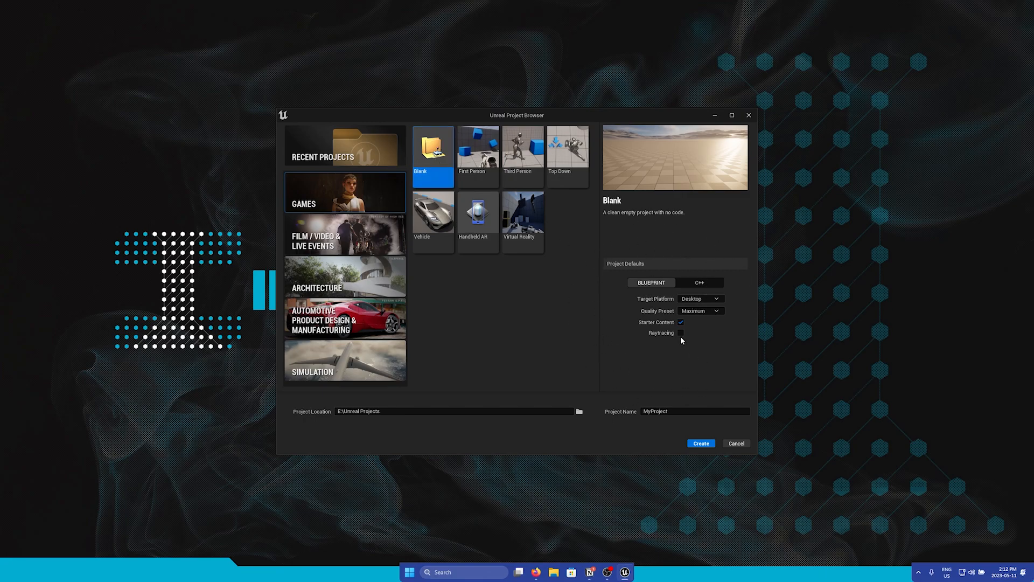
pyautogui.click(680, 332)
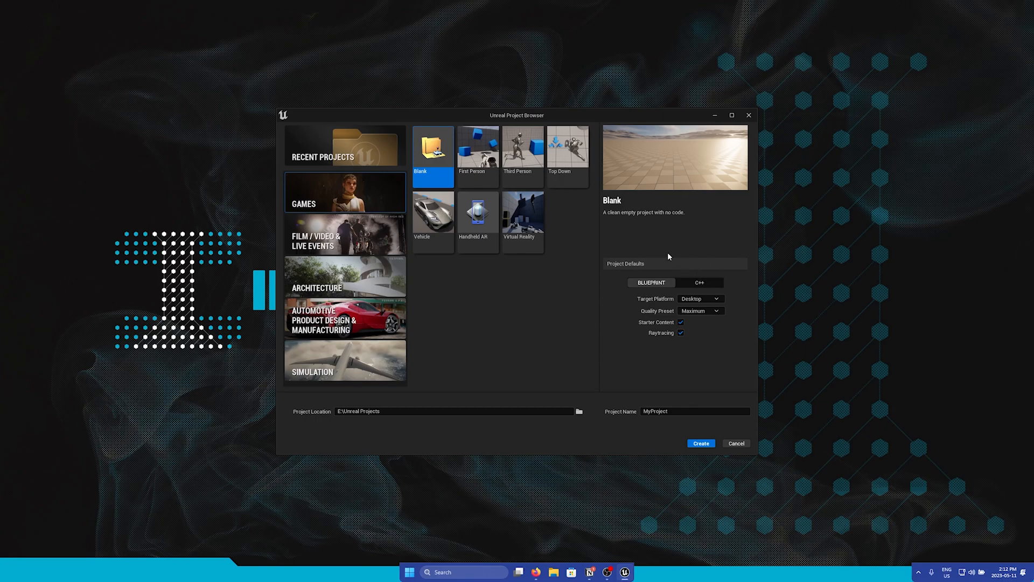
pyautogui.moveTo(305, 475)
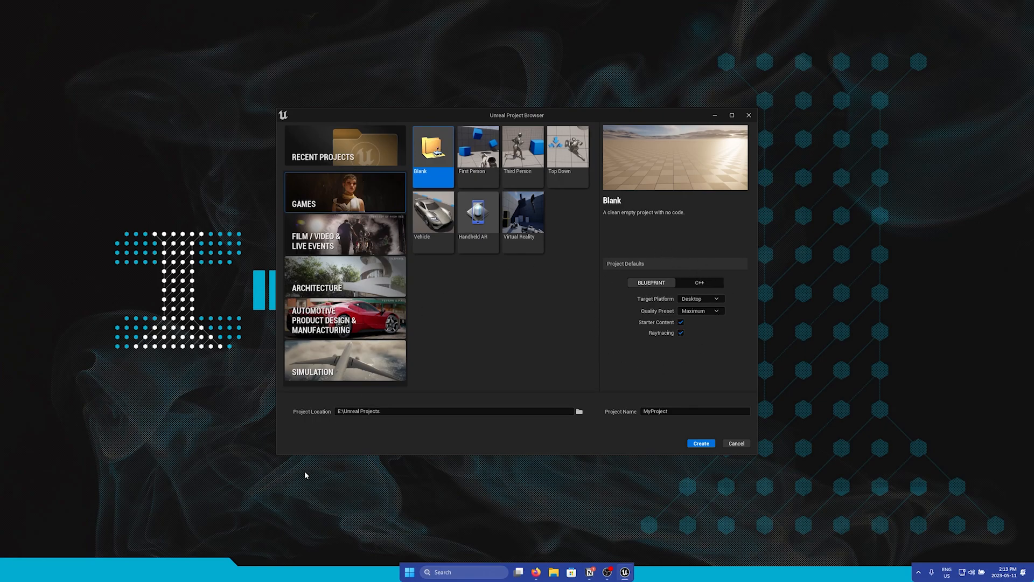
# - Replace the project name MyProject with MyFirstProject
pyautogui.click(405, 411)
pyautogui.write('First')
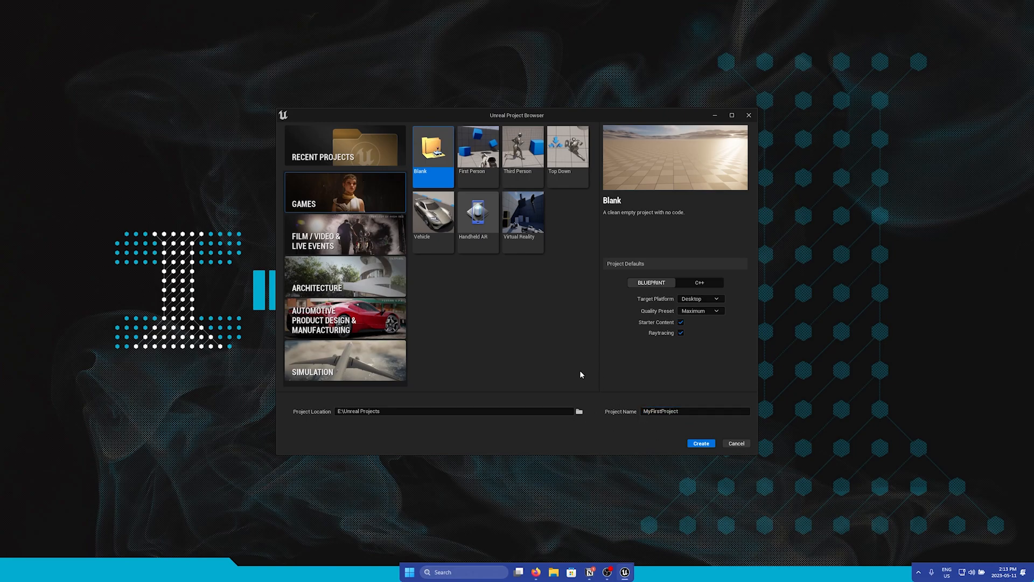
# - Create MyFirstProject so Unreal Editor 5.1.1 starts loading it
pyautogui.click(700, 443)
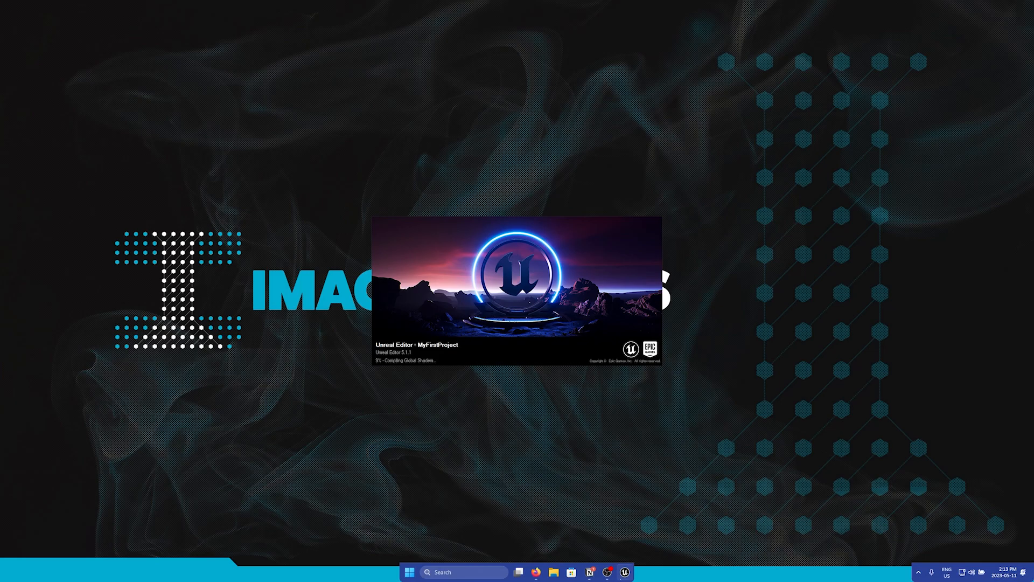